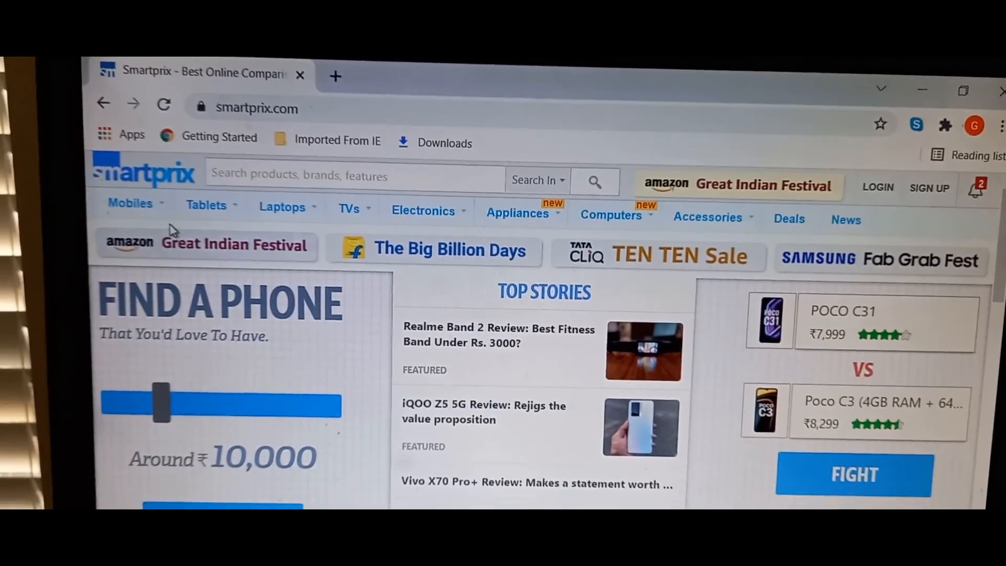
# Search for the Samsung Galaxy A72 to bring up matching product suggestions.
pyautogui.click(128, 203)
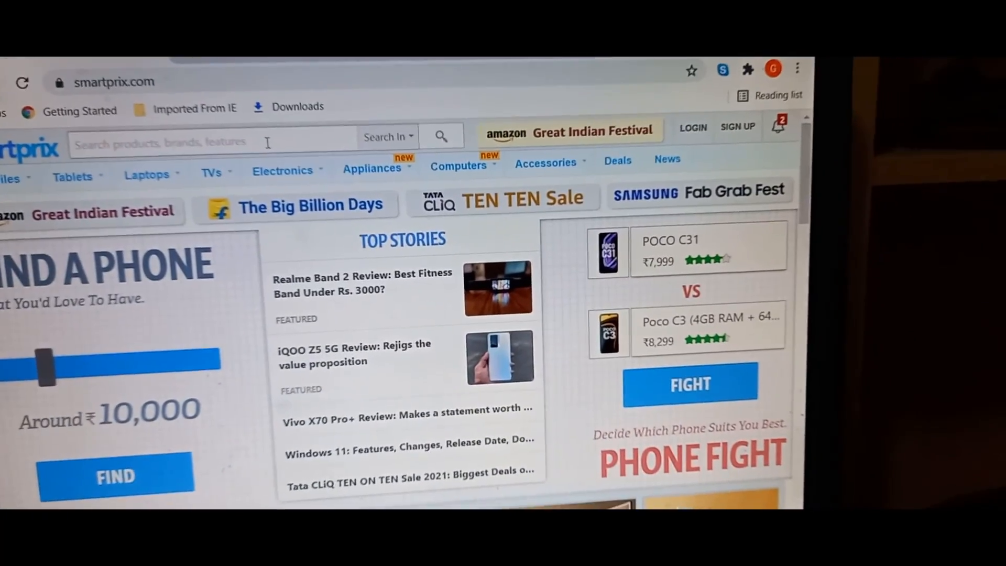
pyautogui.write('a72 gal')
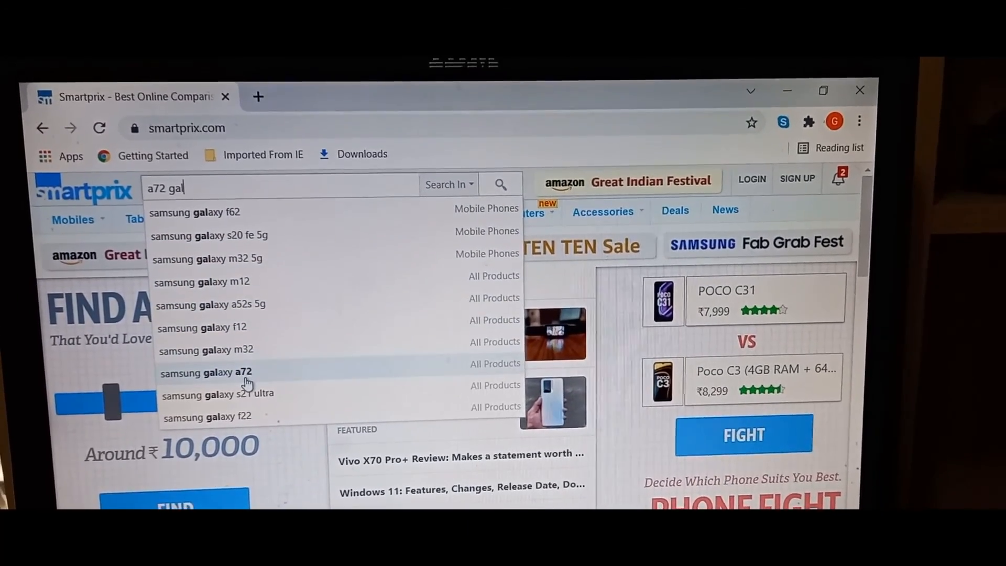
# Show results for 'samsung galaxy a72' and add the Galaxy A72 to the compare tray.
pyautogui.click(206, 372)
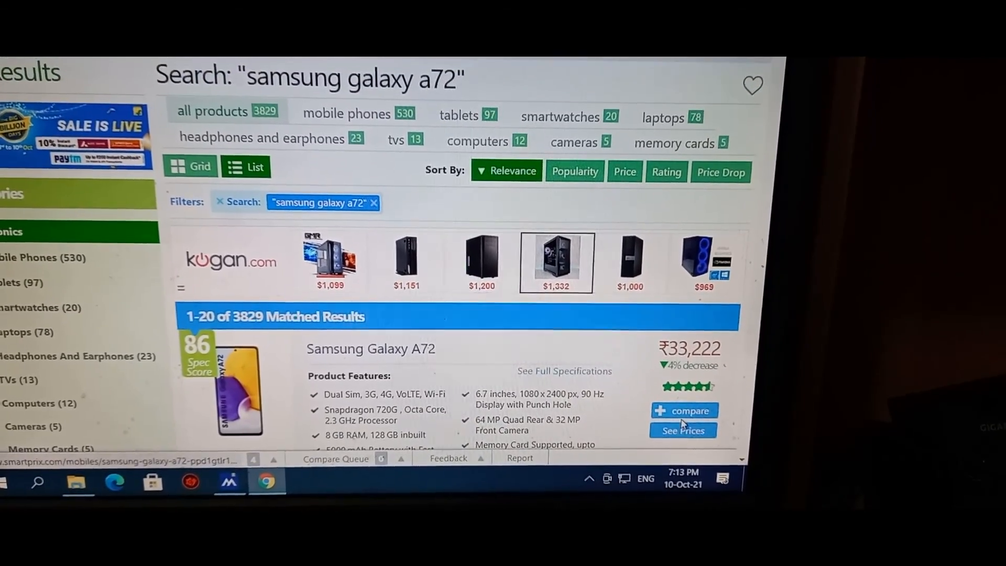
pyautogui.click(685, 411)
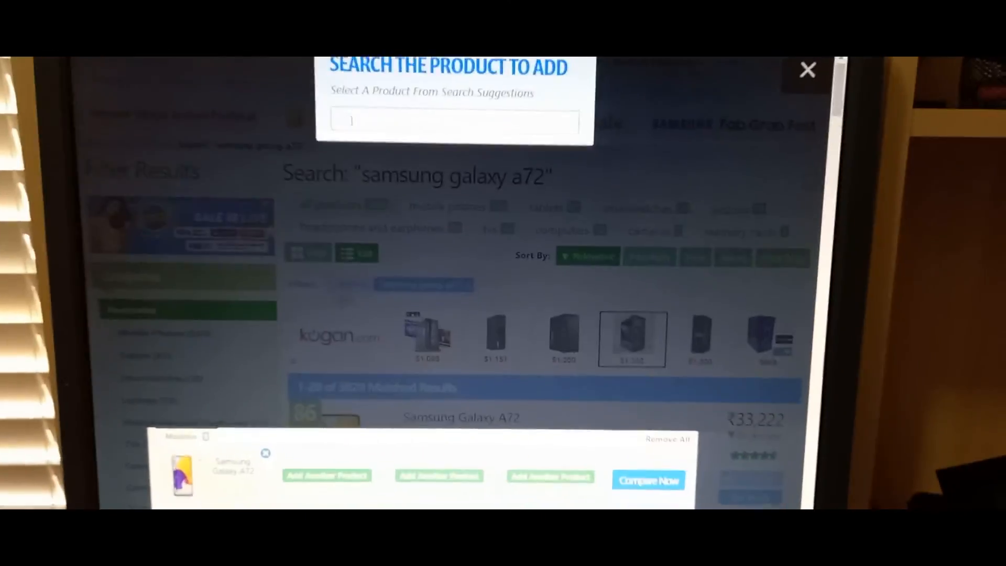
# Add the Galaxy A52s and then the Samsung Galaxy S20 as second and third comparison products.
pyautogui.write('a5')
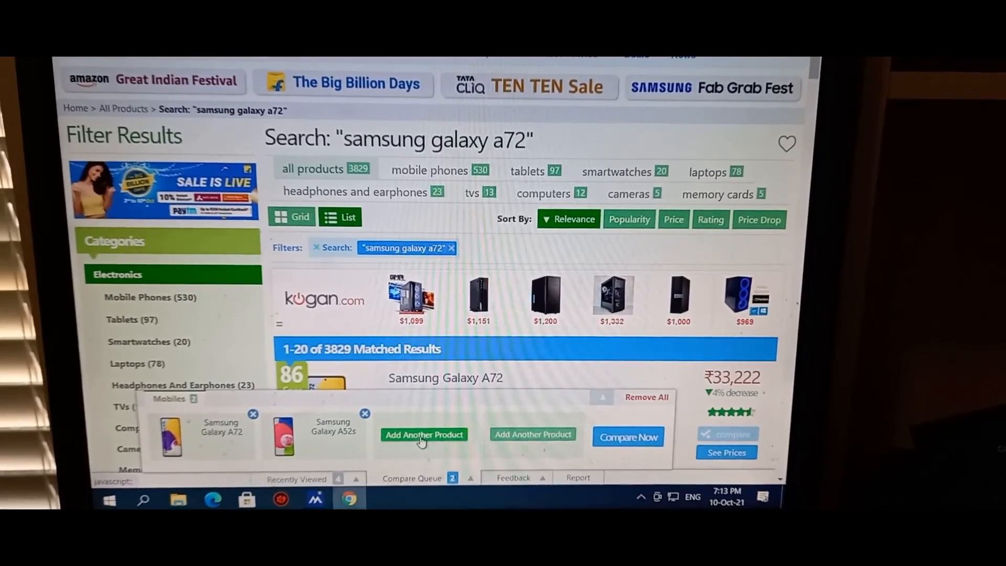
pyautogui.click(423, 434)
pyautogui.write('s')
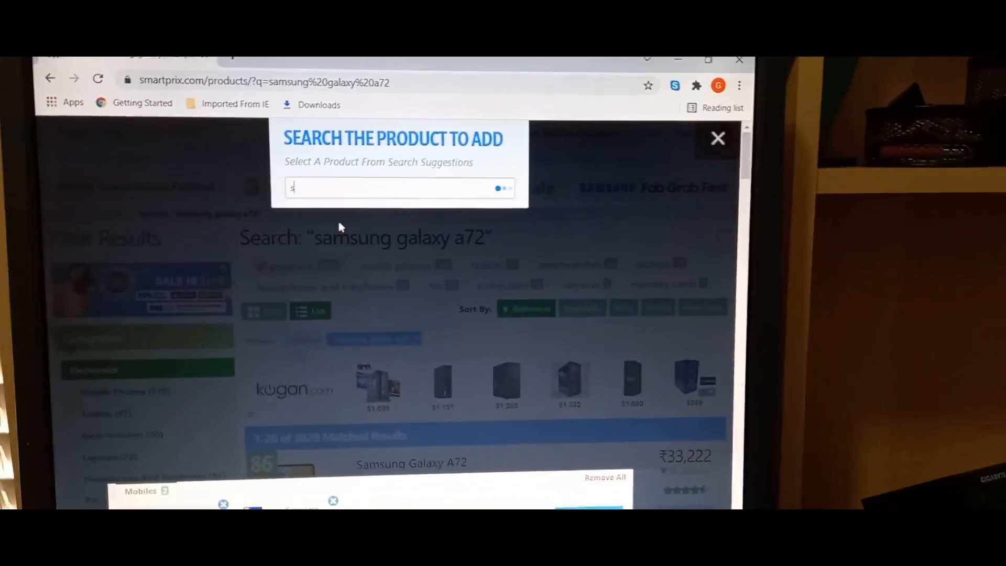
pyautogui.write('2')
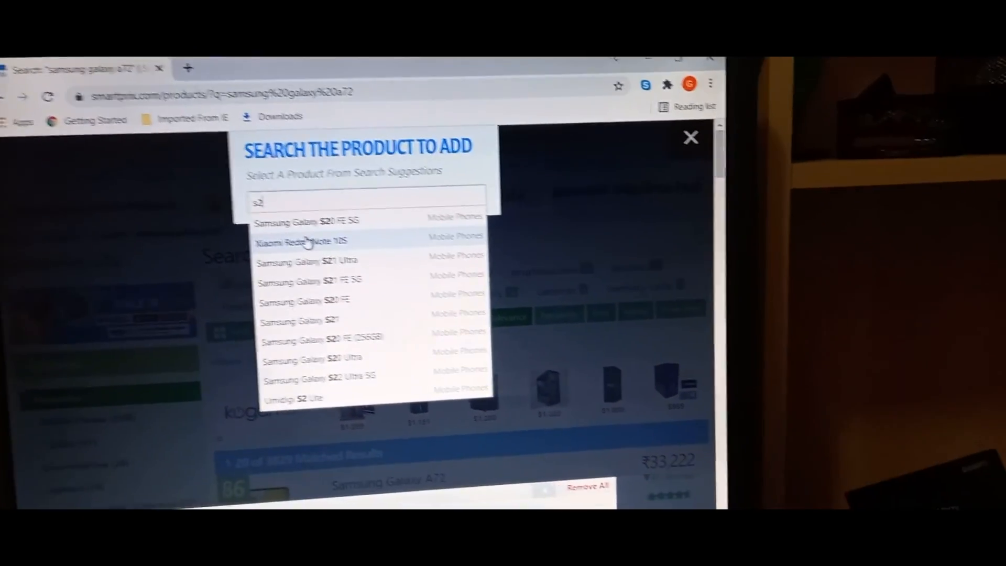
pyautogui.write('0')
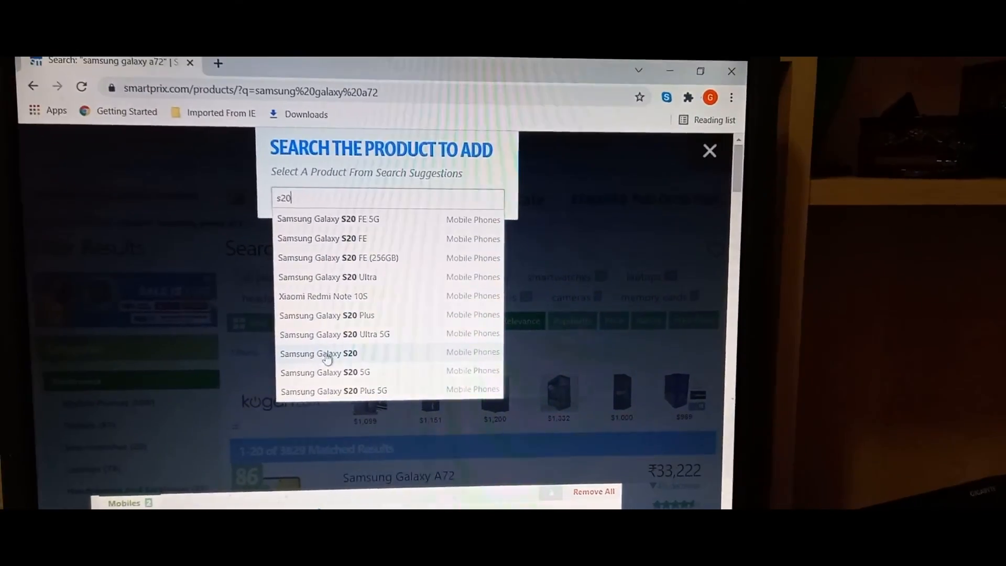
pyautogui.click(710, 151)
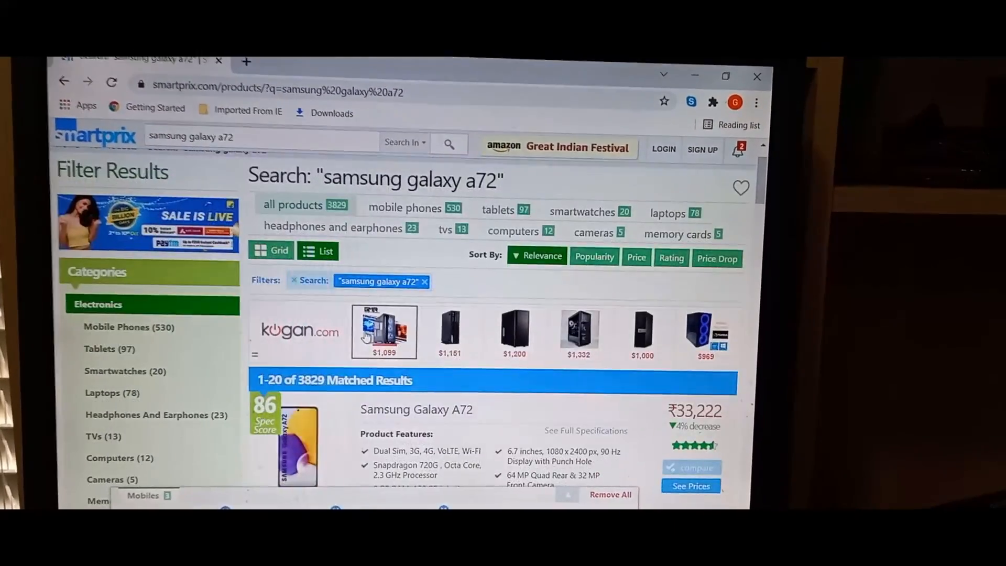
pyautogui.scroll(-3)
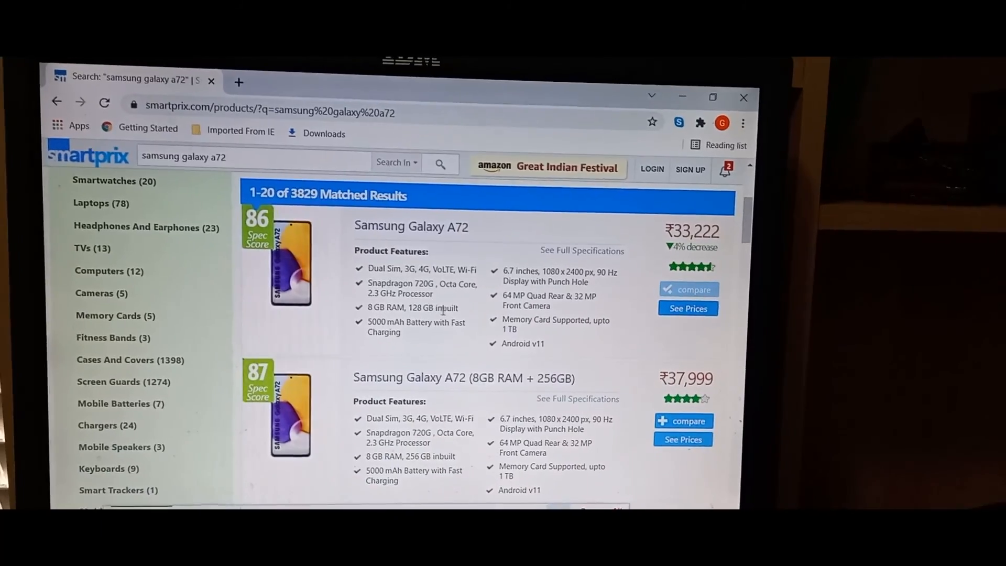
pyautogui.scroll(-3)
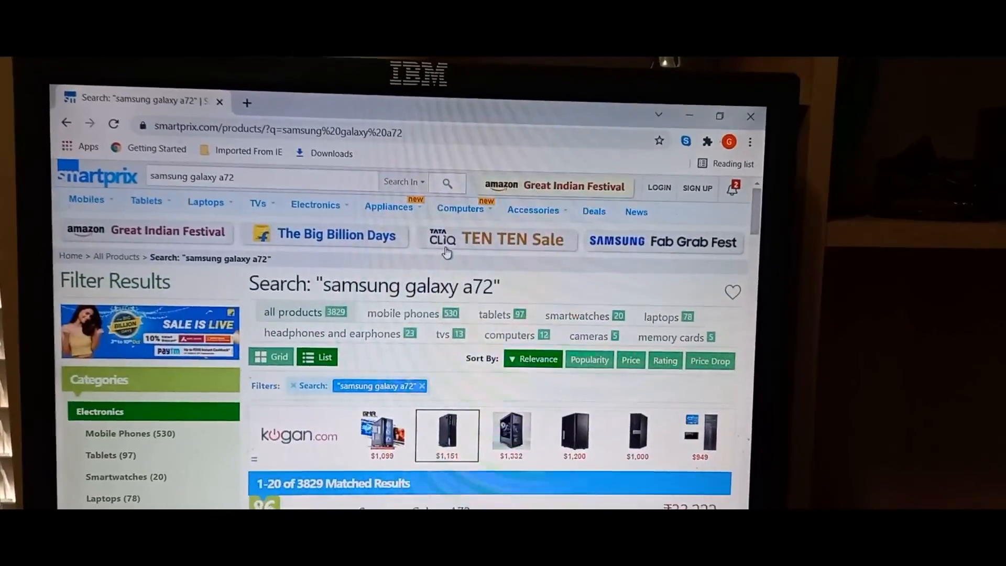
pyautogui.scroll(-3)
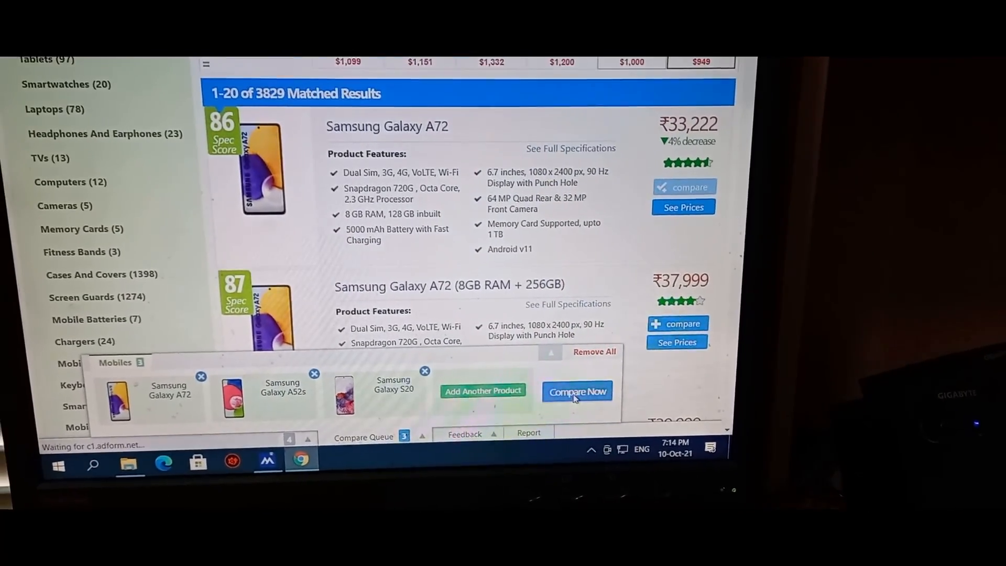
# Compare the three queued phones and review their Overview rankings and spec scores.
pyautogui.click(576, 391)
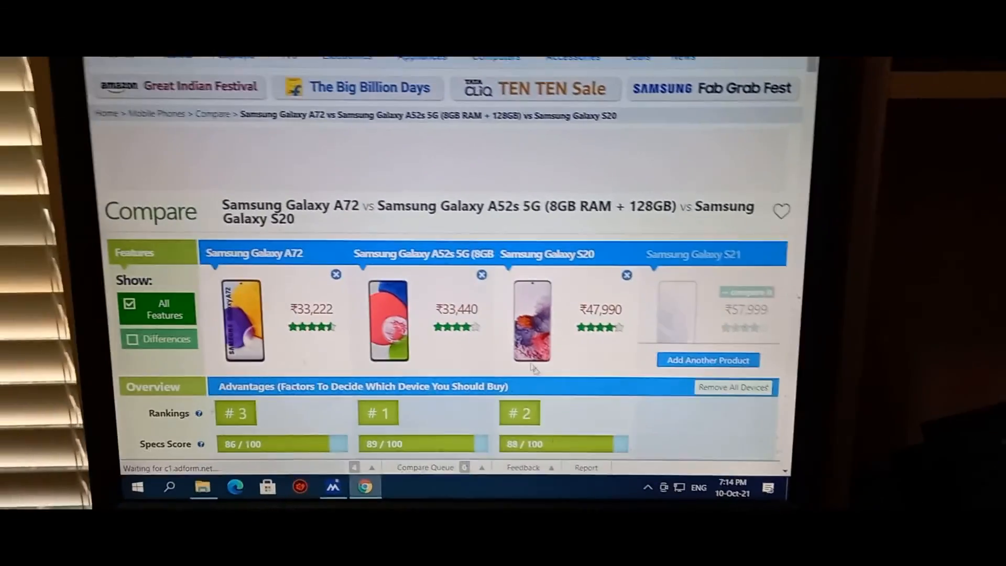
pyautogui.scroll(-3)
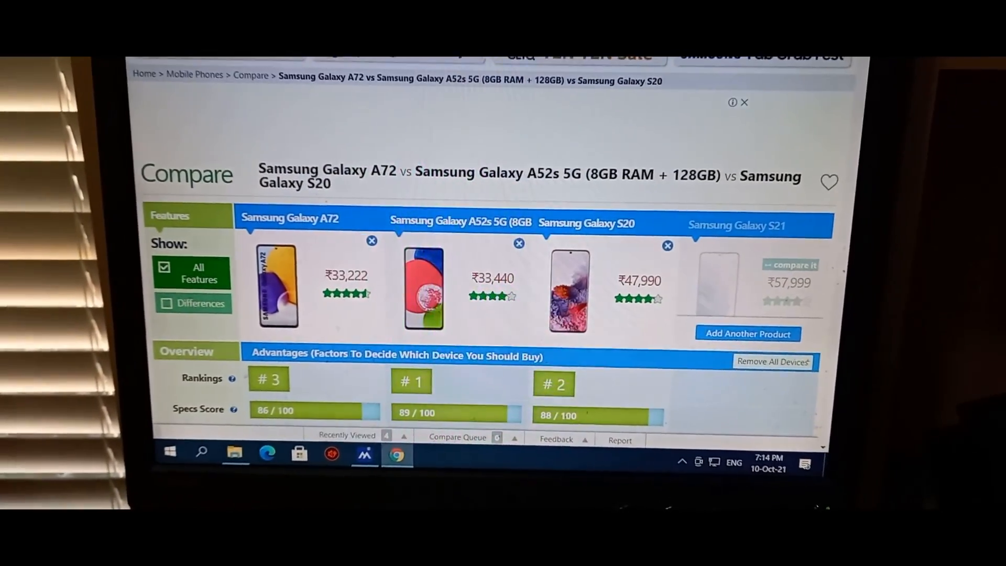
pyautogui.scroll(-3)
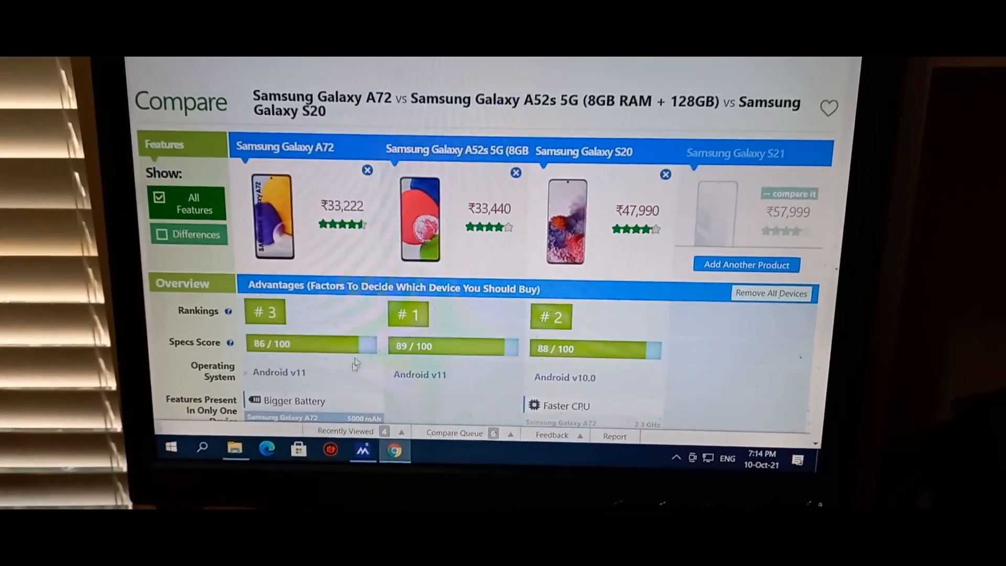
pyautogui.scroll(-3)
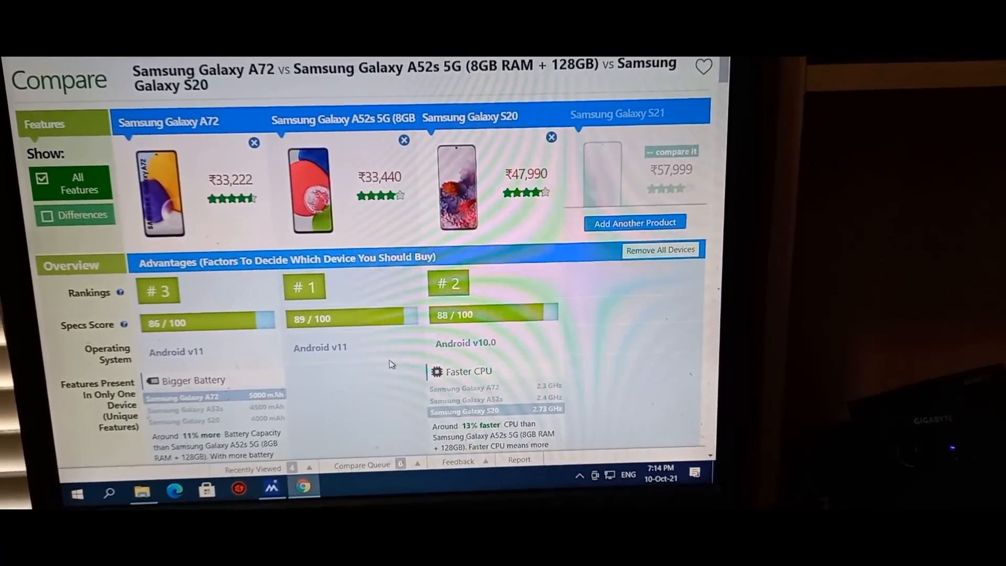
pyautogui.scroll(-3)
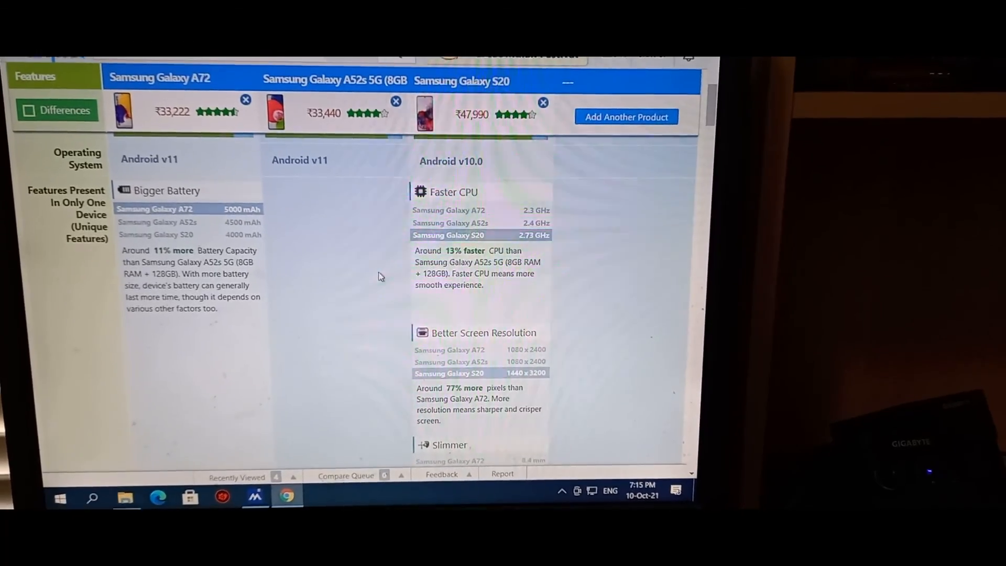
pyautogui.scroll(-3)
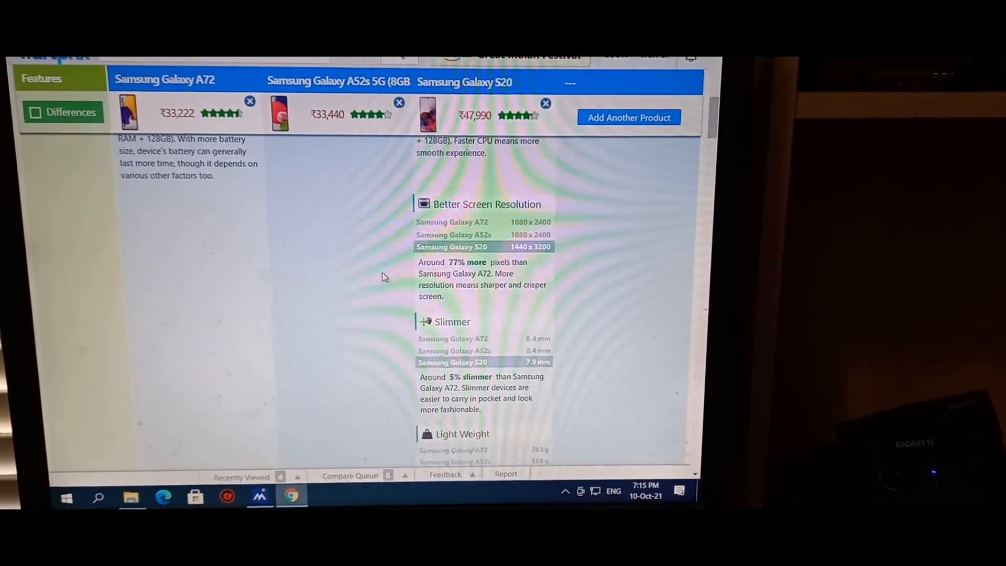
pyautogui.scroll(-3)
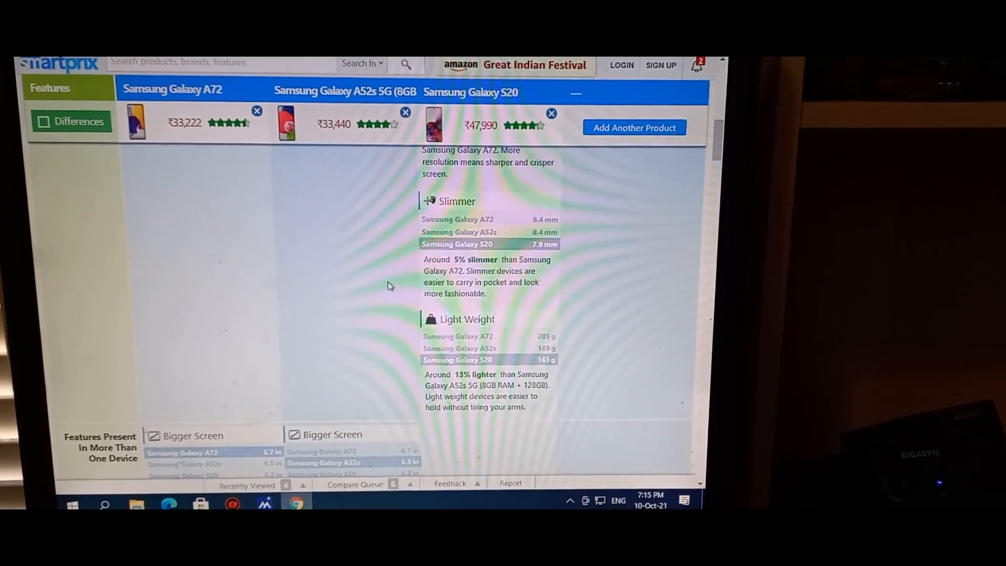
pyautogui.scroll(-3)
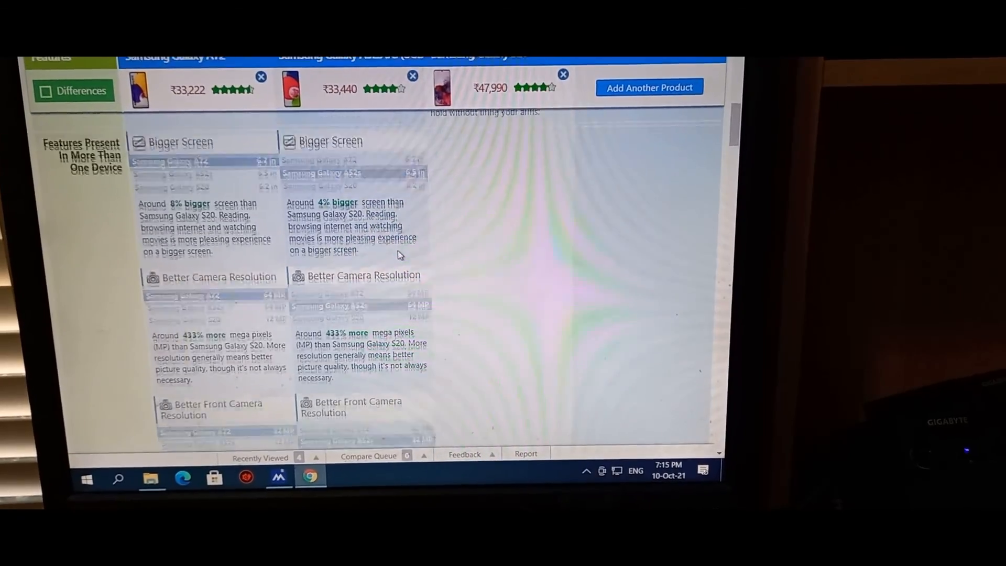
pyautogui.scroll(-3)
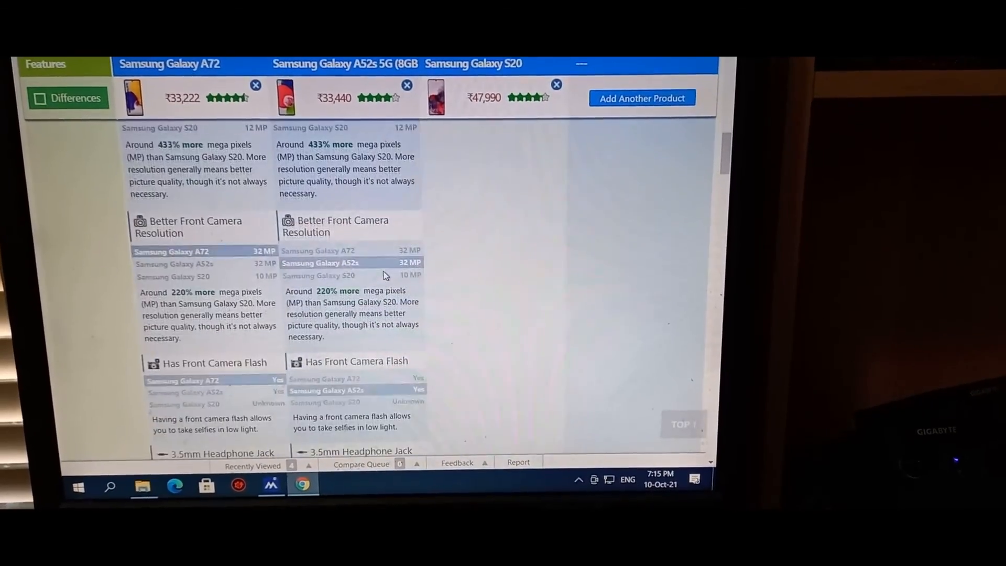
pyautogui.scroll(-3)
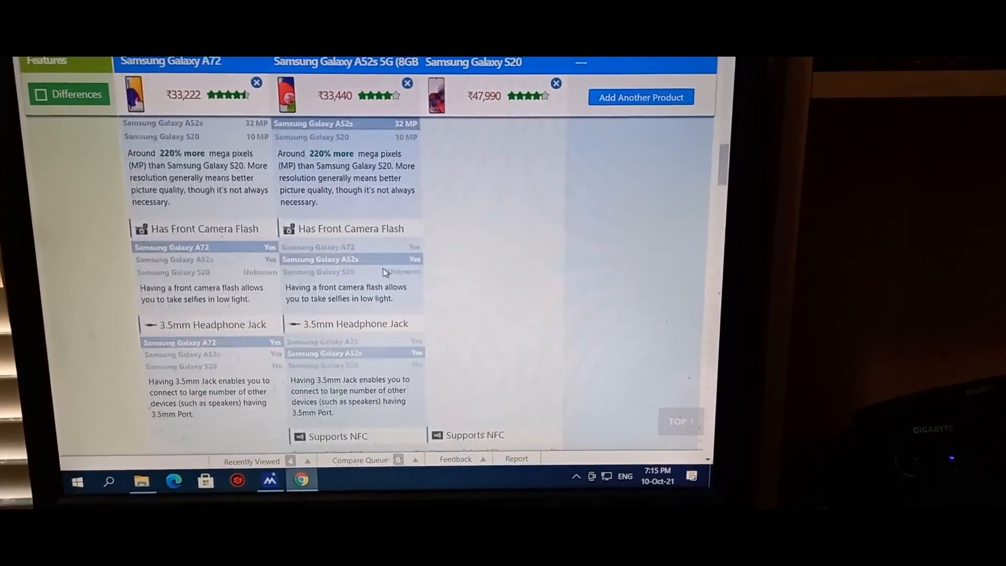
pyautogui.scroll(-3)
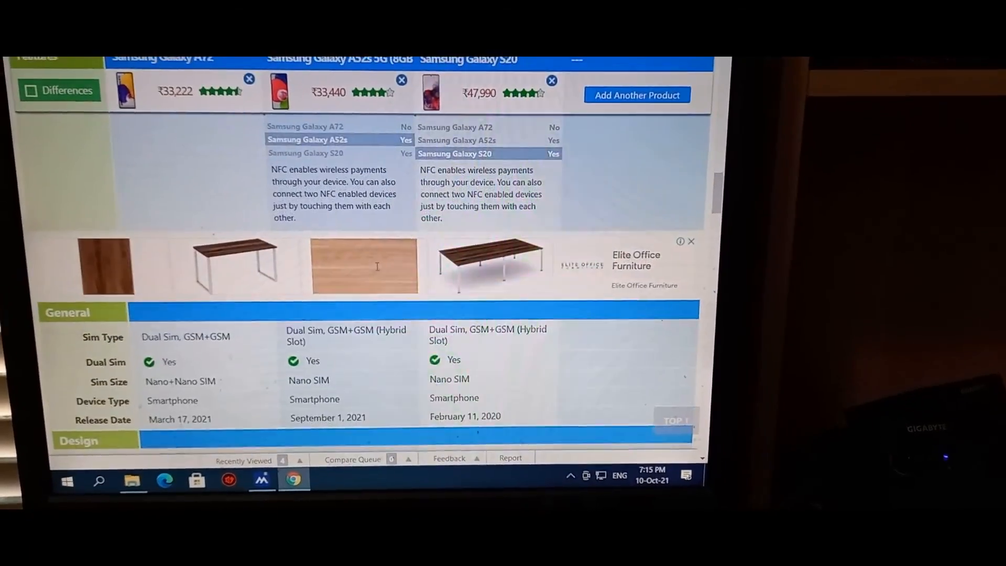
pyautogui.scroll(-3)
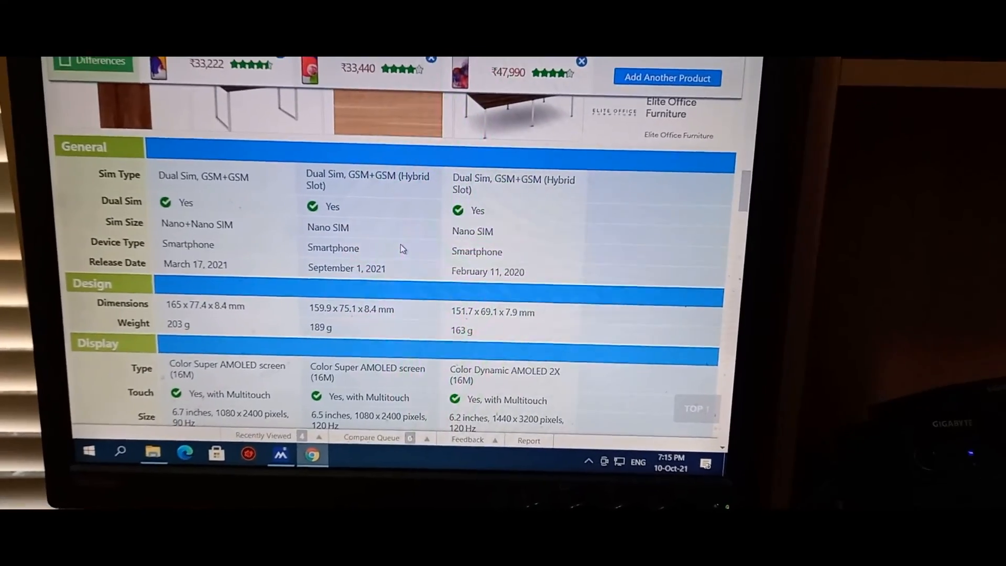
pyautogui.scroll(-3)
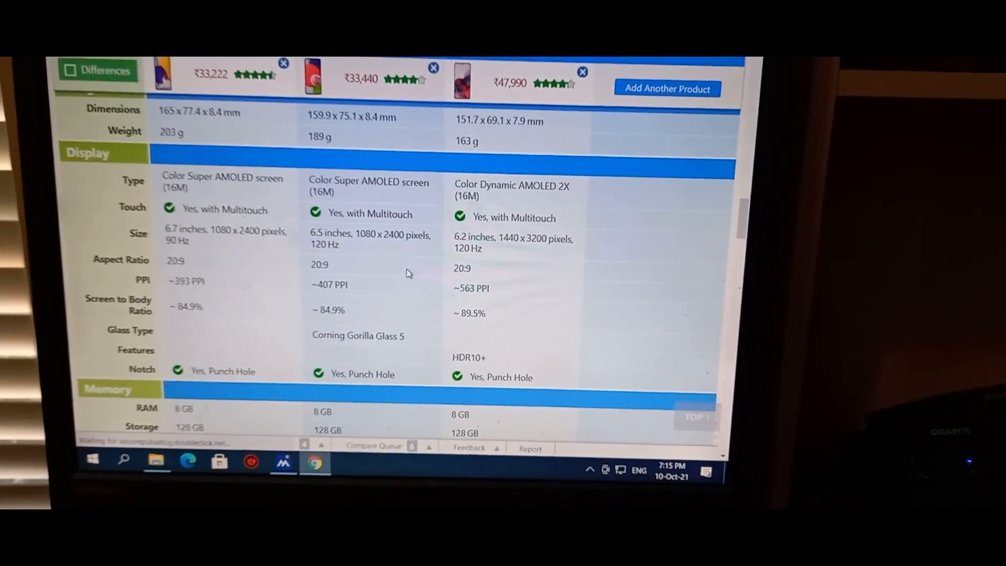
pyautogui.scroll(-3)
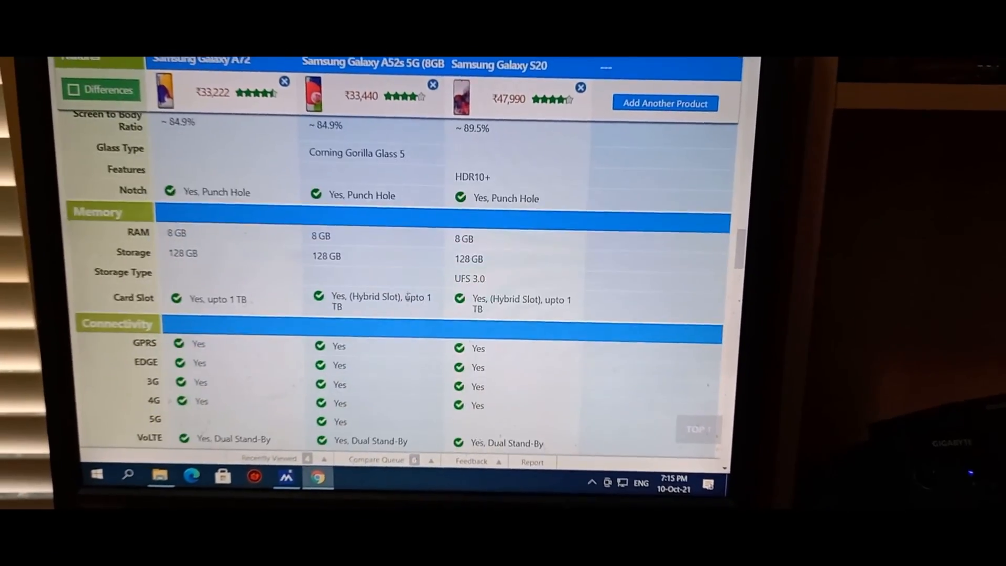